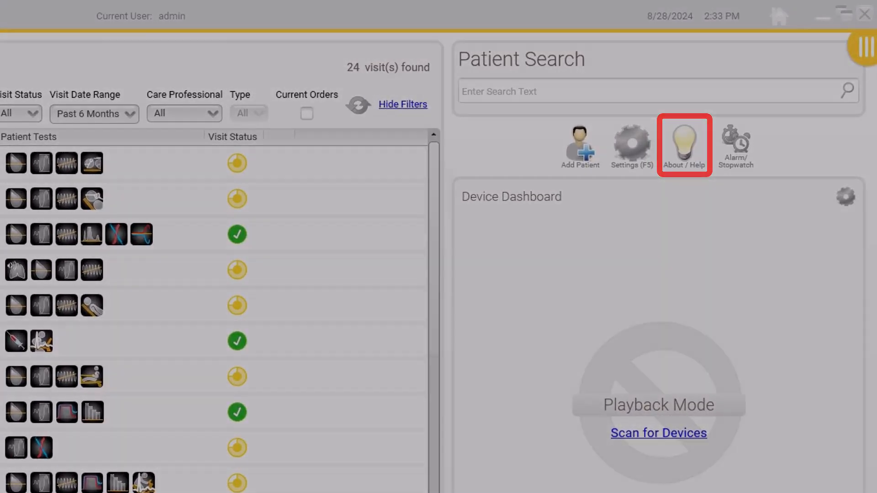
Open the About dialog and check its licensing details for the Bronchial Provocation option
{"action": "left_click", "coordinate": [683, 144]}
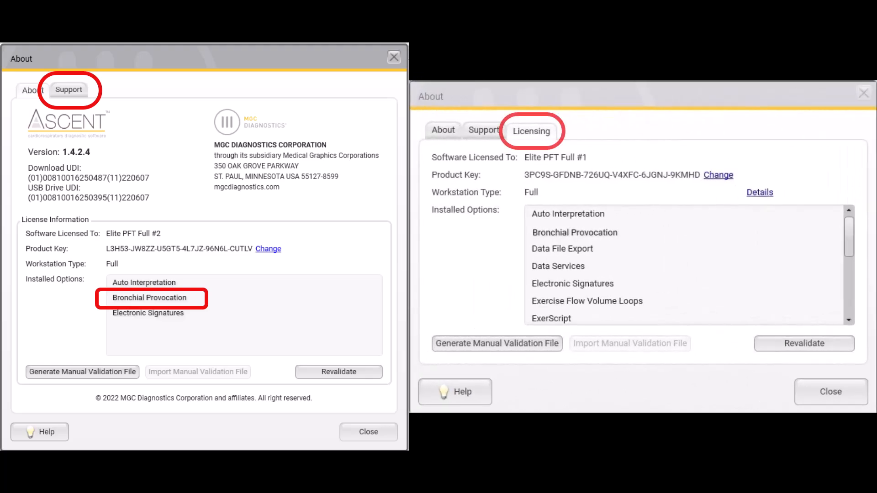
{"action": "left_click", "coordinate": [574, 232]}
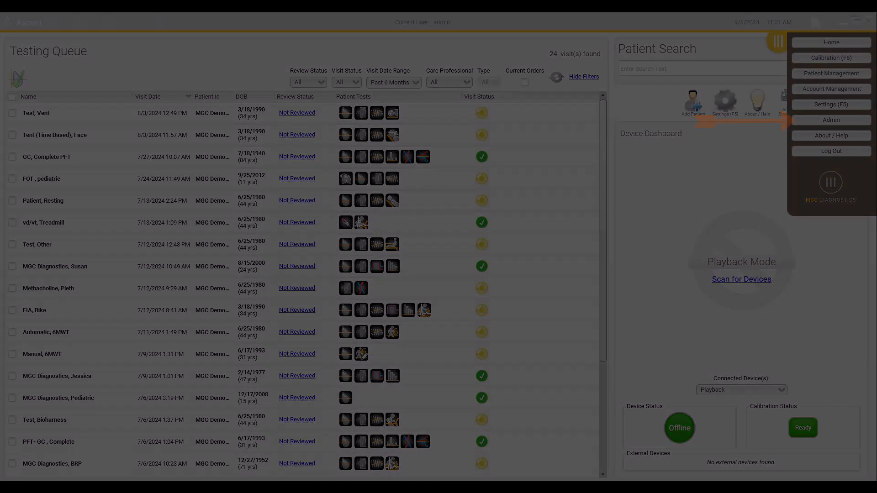
Open Admin settings and scroll down to the Test Settings and Protocols section
{"action": "left_click", "coordinate": [830, 120]}
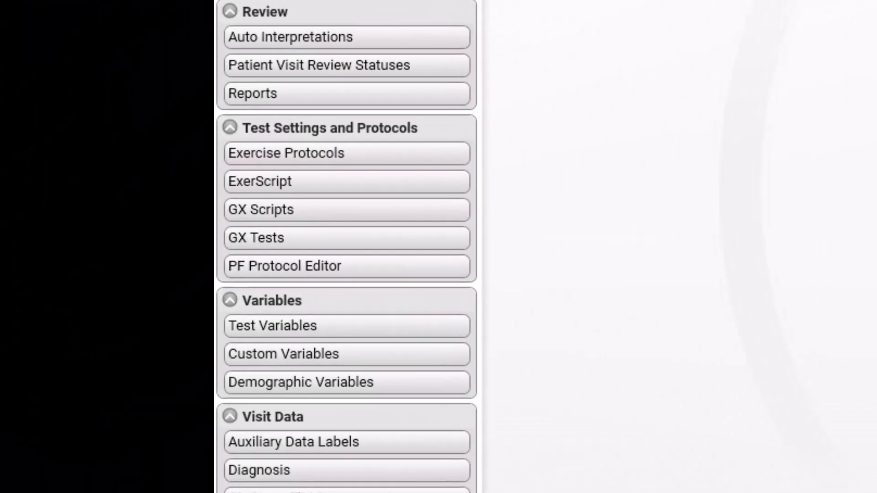
{"action": "scroll", "scroll_direction": "down", "scroll_amount": 3}
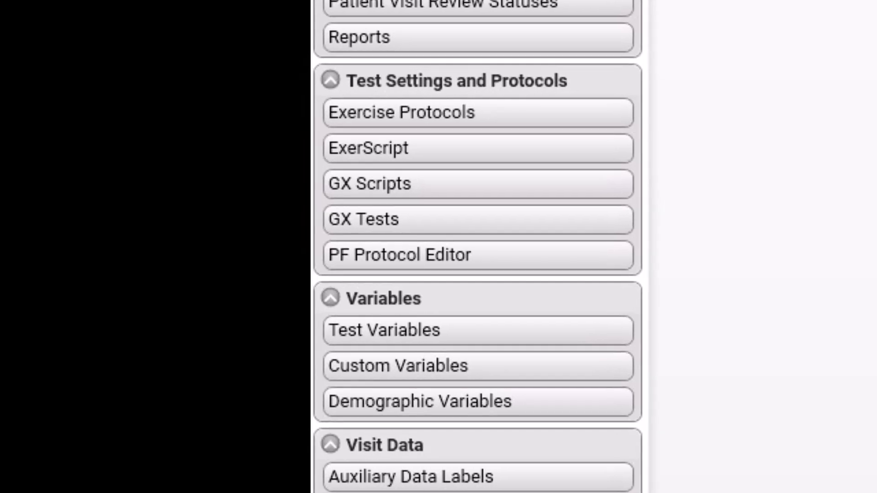
{"action": "left_click", "coordinate": [476, 255]}
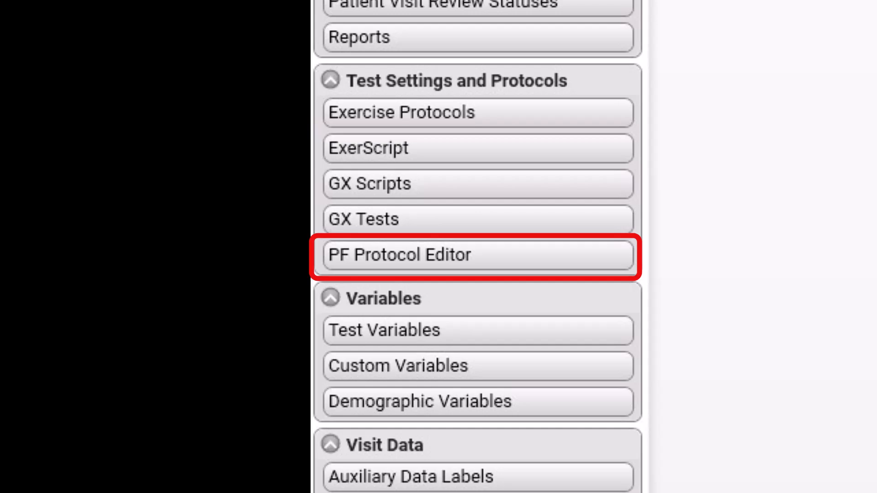
{"action": "left_click", "coordinate": [398, 255]}
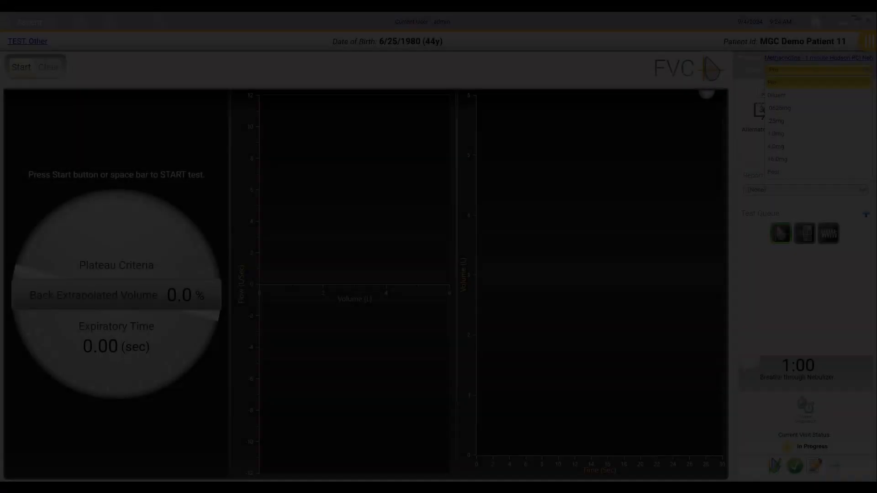
Open the Stage dropdown to list the Methacholine protocol's stages, Pre through Post
{"action": "left_click", "coordinate": [815, 70]}
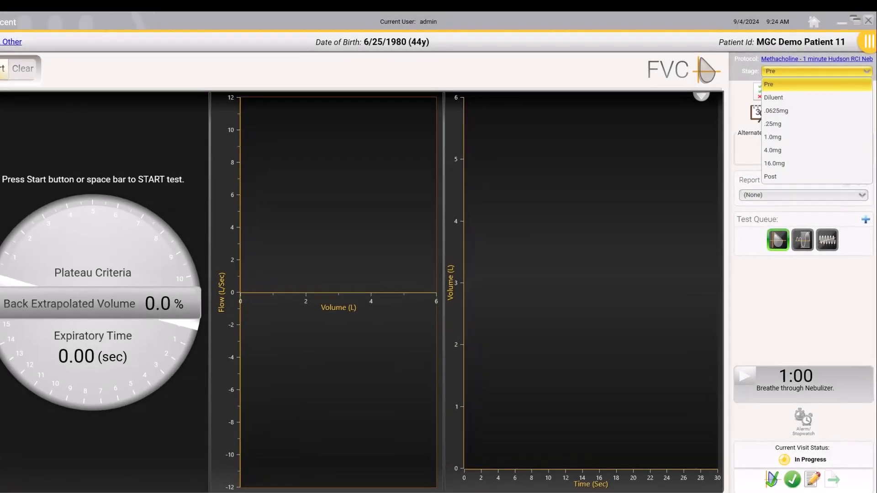